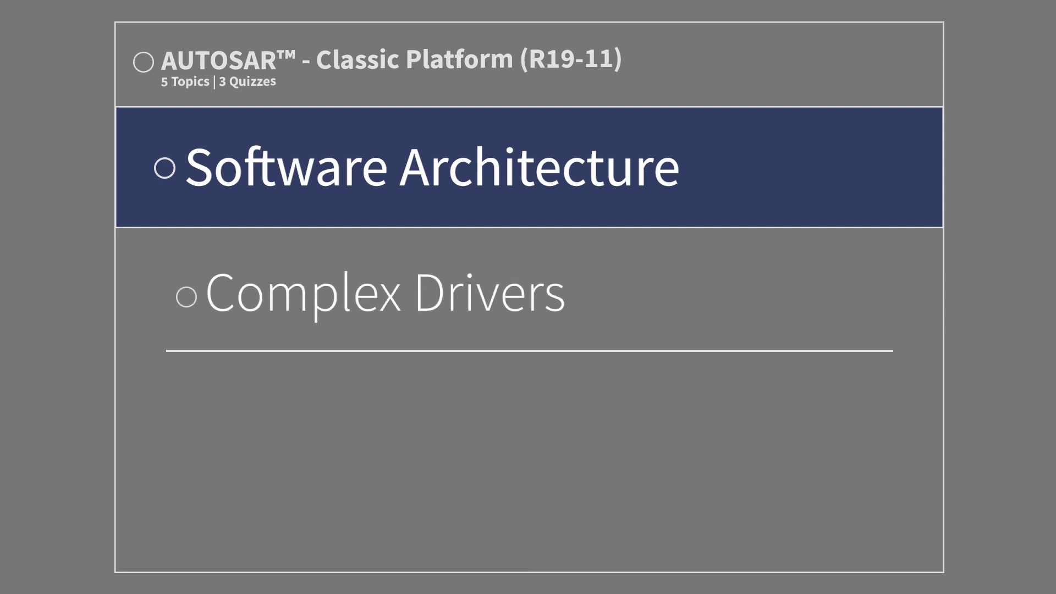
{"action": "left_click", "coordinate": [427, 165]}
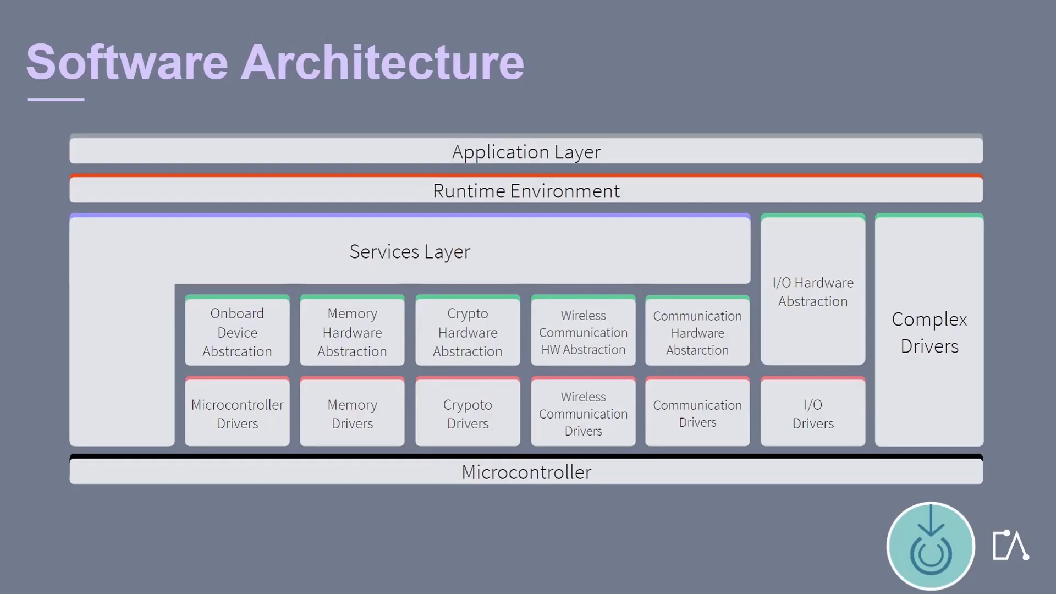